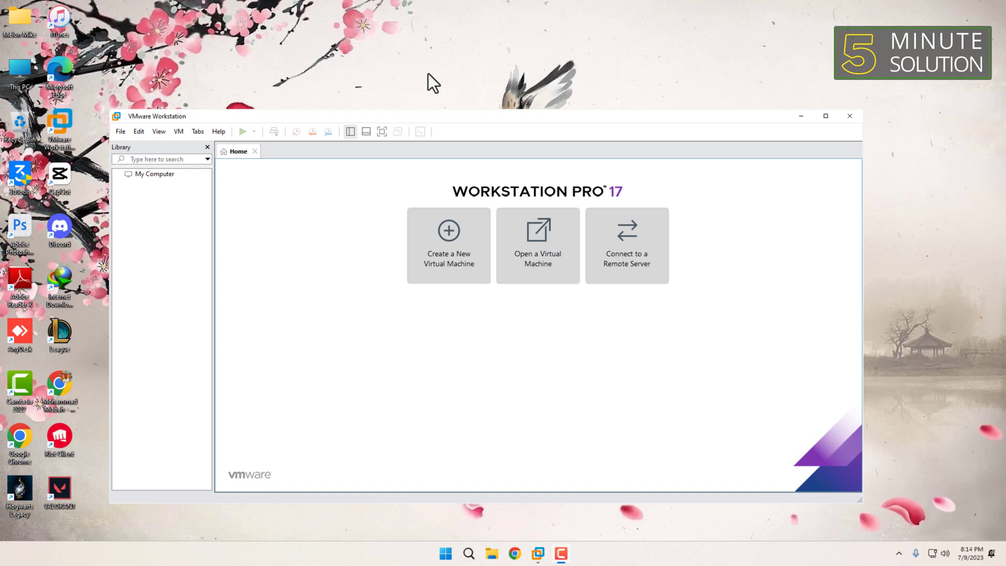
pyautogui.moveTo(461, 204)
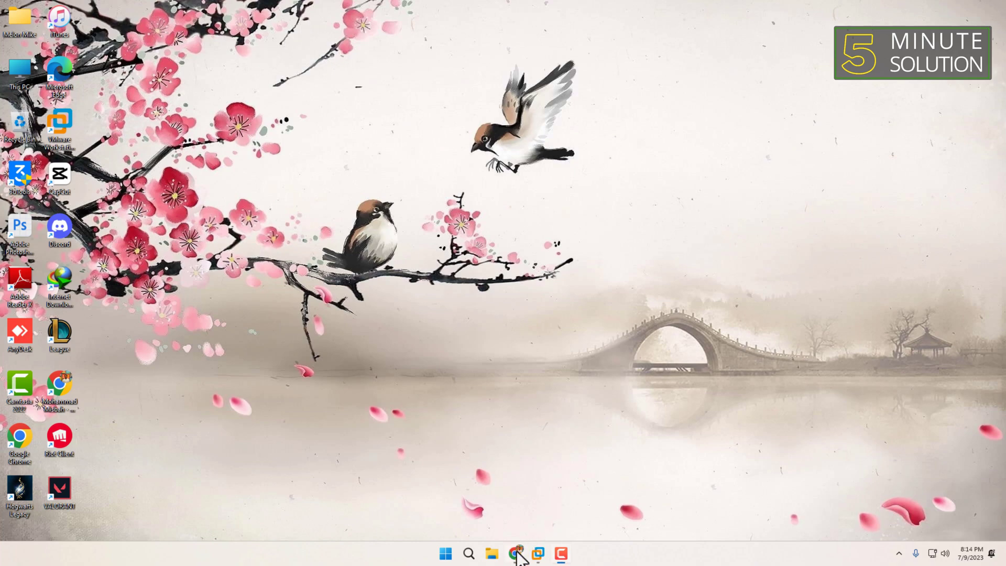
pyautogui.click(514, 553)
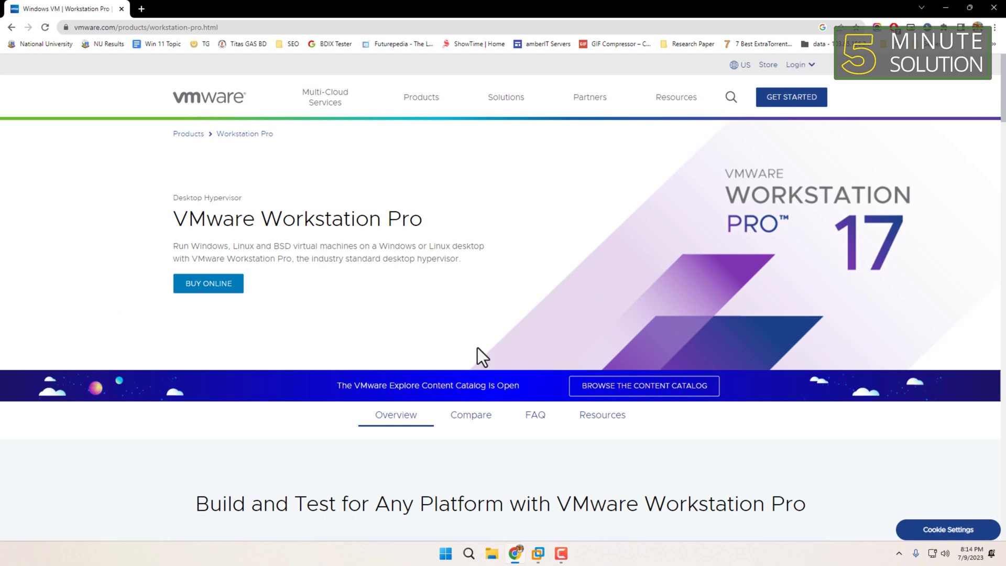
pyautogui.moveTo(138, 315)
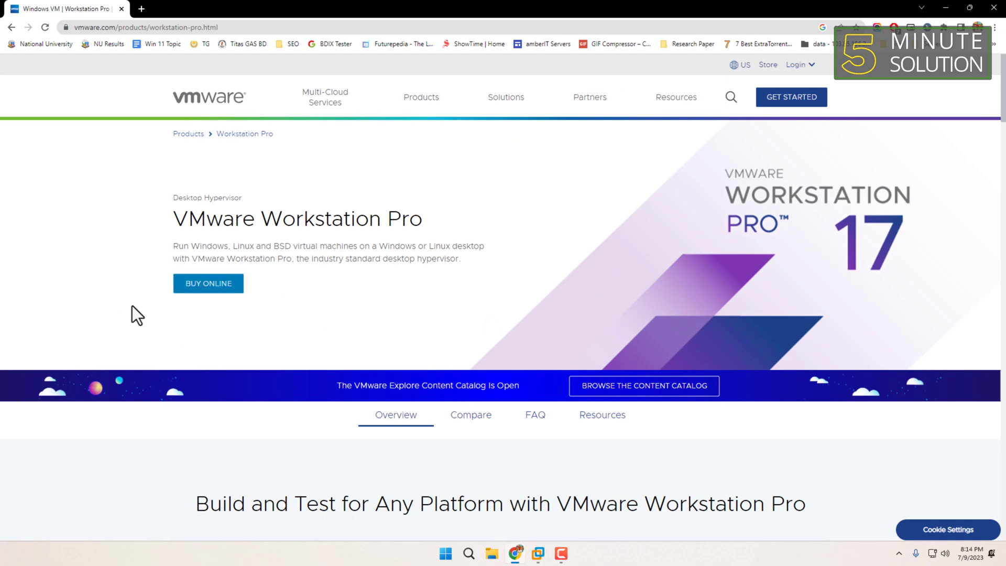
pyautogui.scroll(-3)
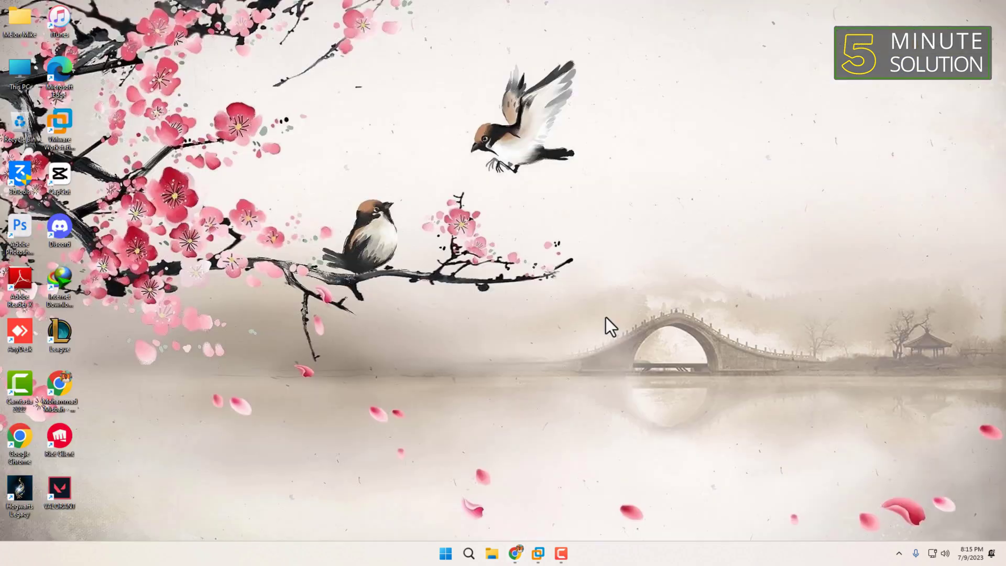
# Step: Restore the VMware Workstation Pro home window from the taskbar
pyautogui.click(538, 553)
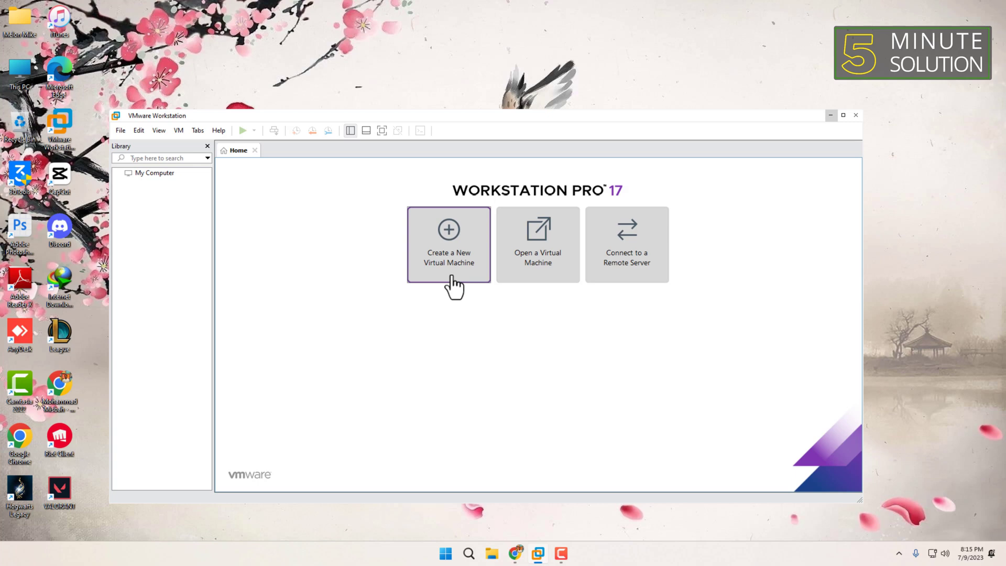
# Step: Run the Typical new-VM wizard for Windows 11 x64, installing the OS later
pyautogui.click(448, 244)
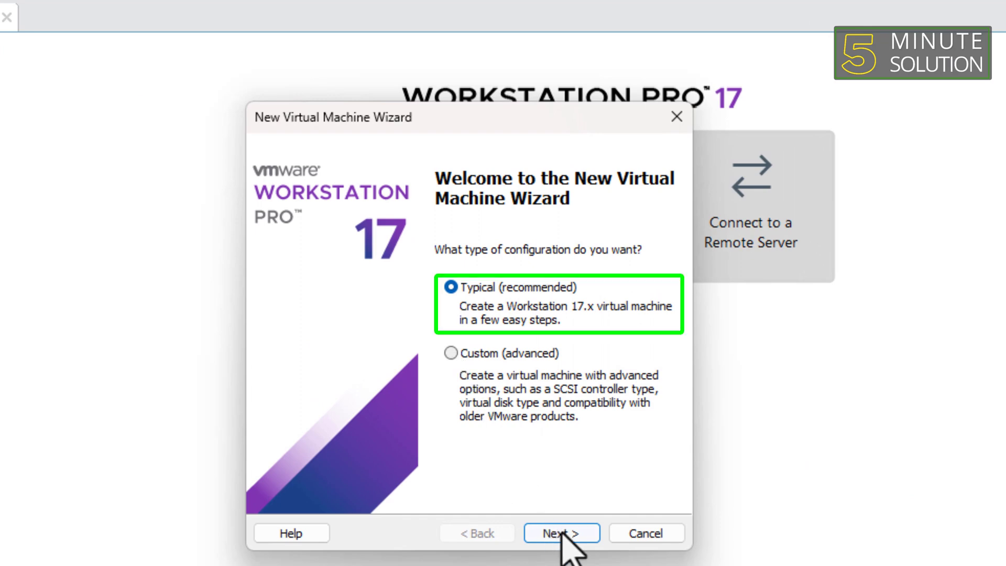
pyautogui.click(560, 533)
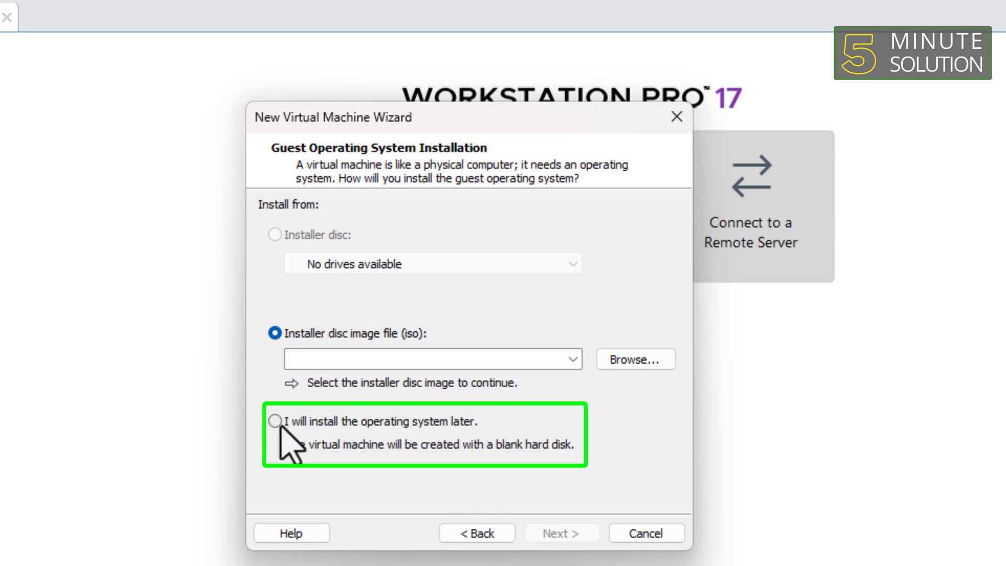
pyautogui.click(274, 420)
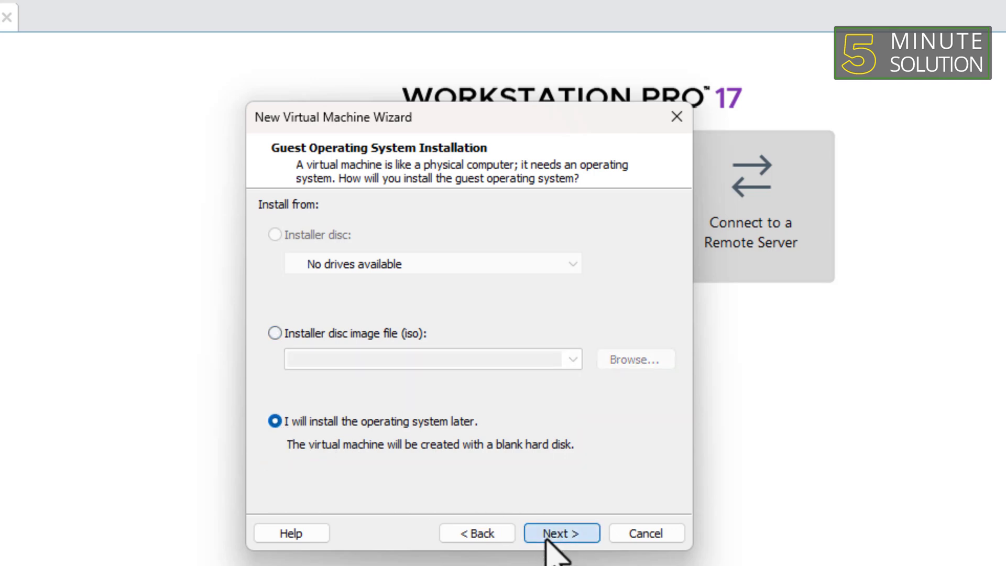
pyautogui.click(561, 533)
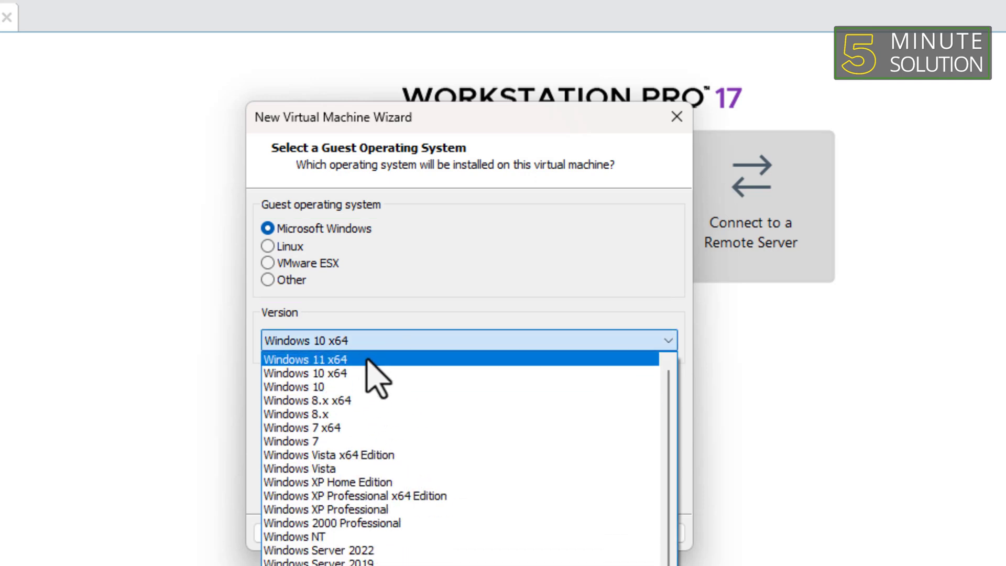
pyautogui.click(305, 358)
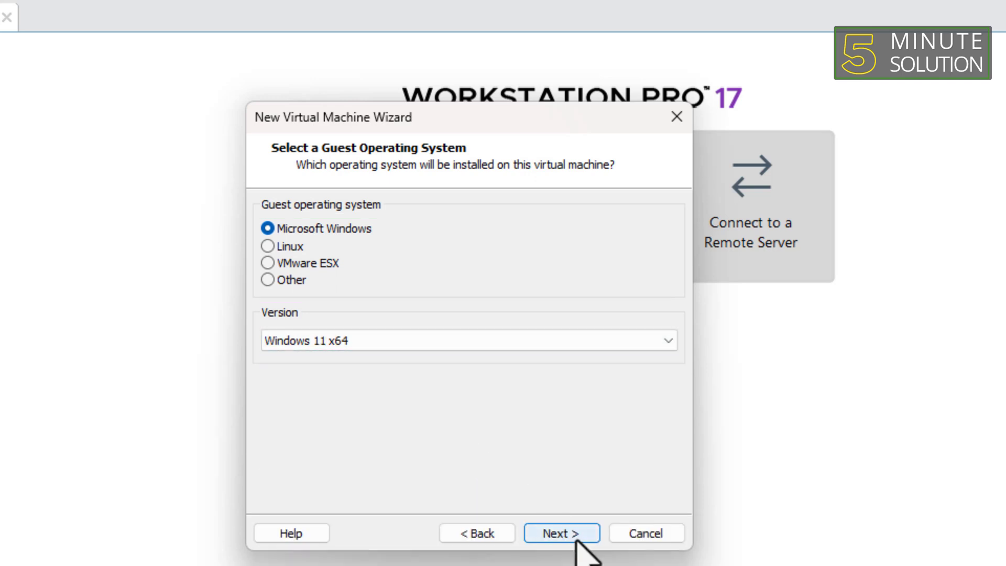
pyautogui.click(561, 532)
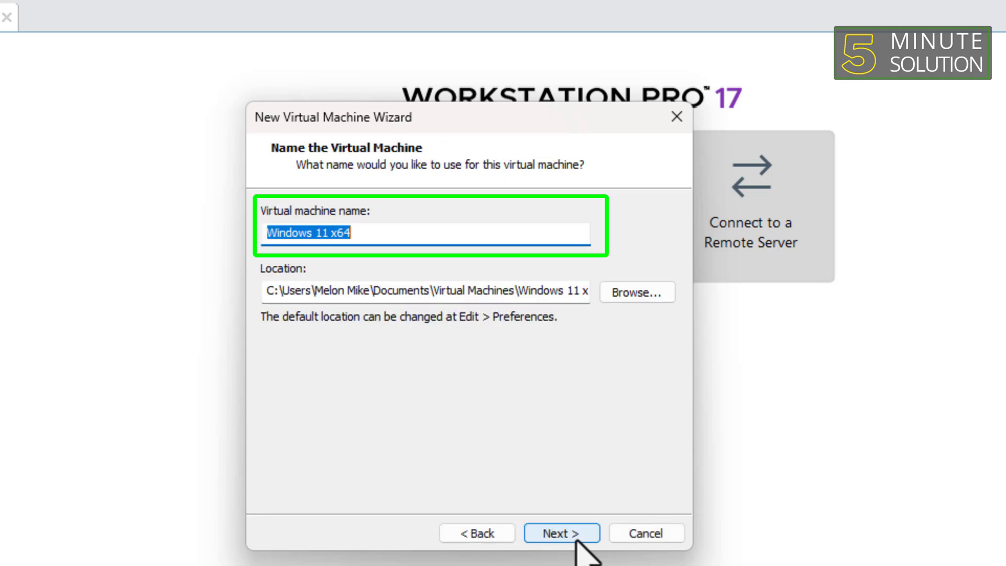
# Step: Store the VM in D:\W11 and enter and confirm a TPM encryption password
pyautogui.click(636, 292)
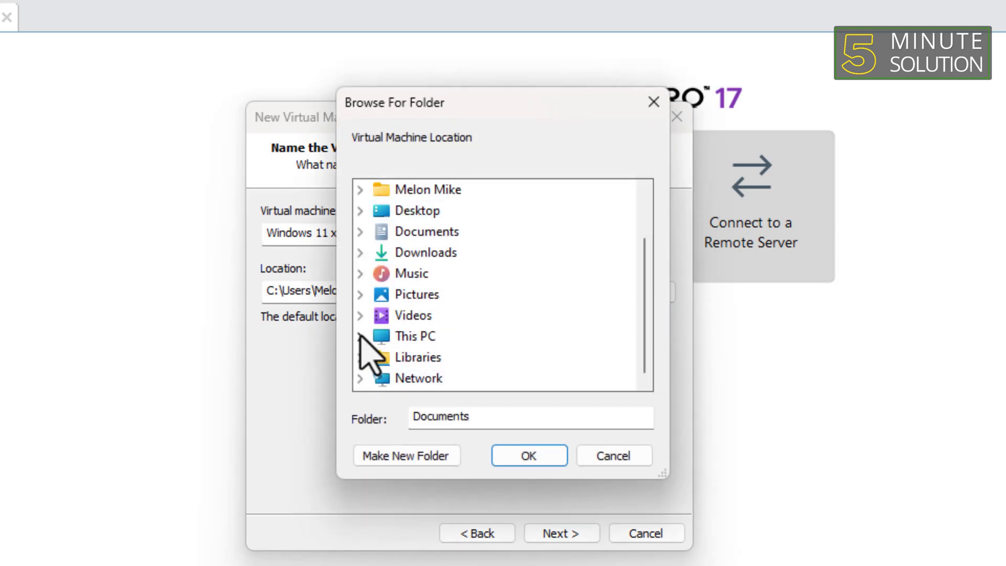
pyautogui.click(528, 455)
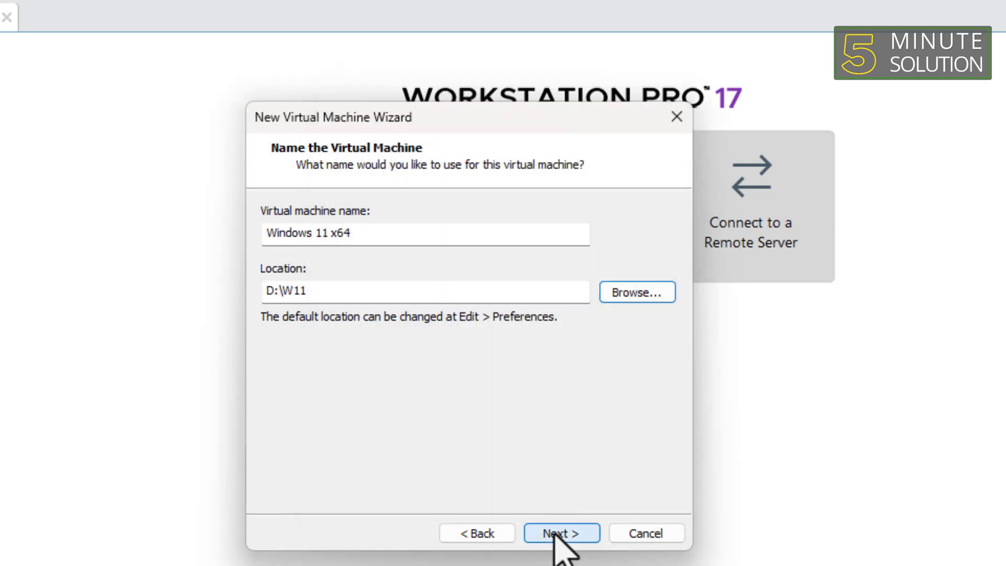
pyautogui.click(561, 532)
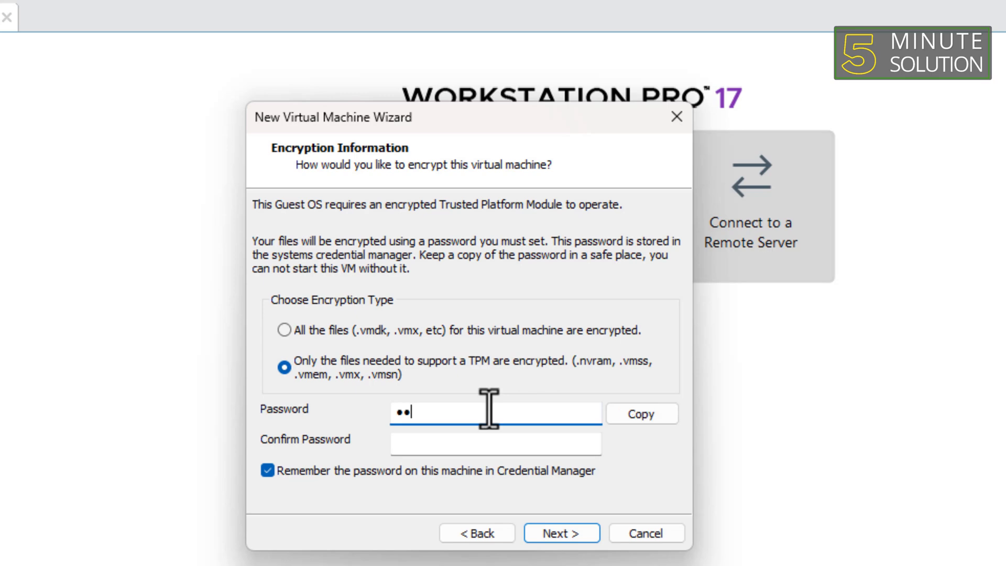
pyautogui.write('••••')
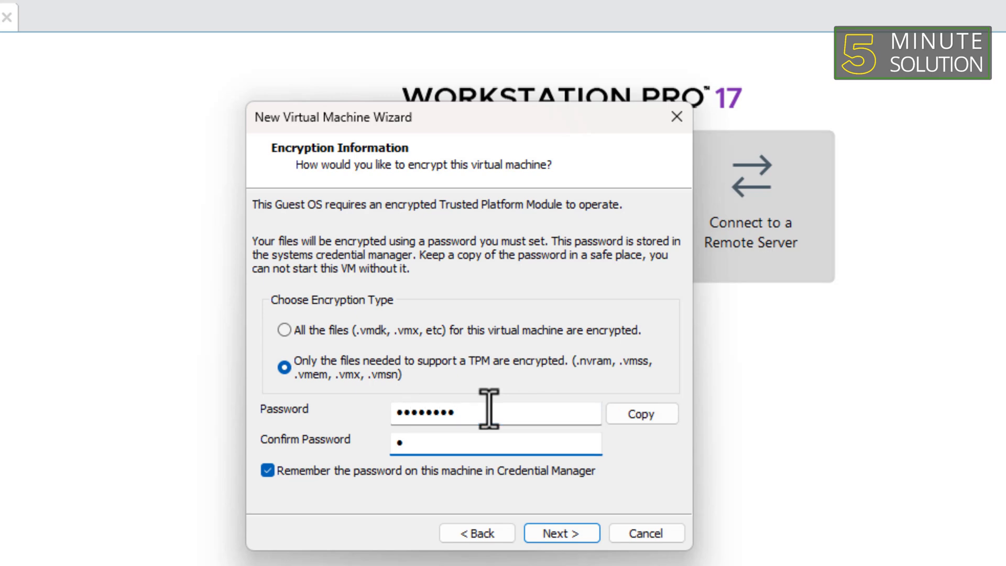
pyautogui.write('••')
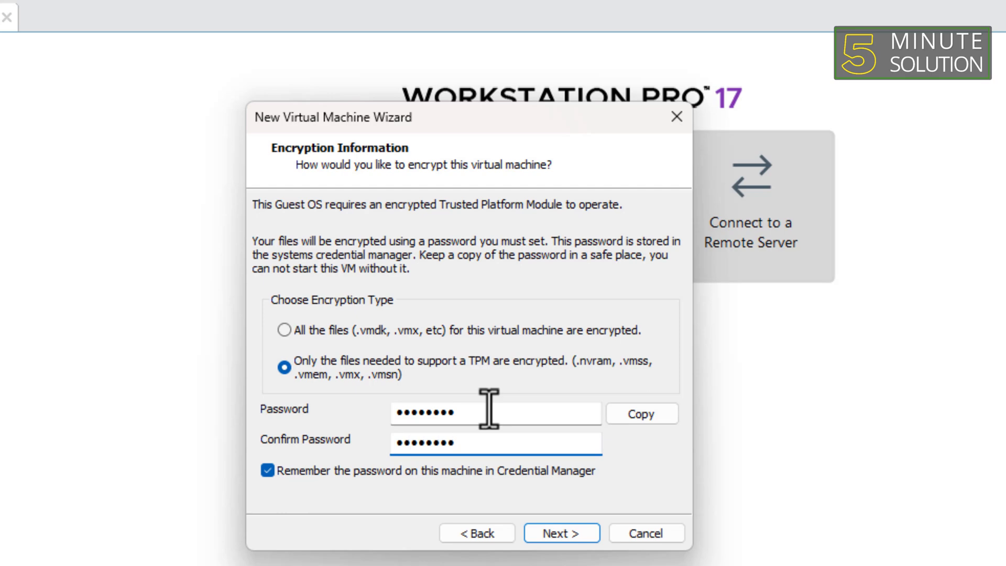
# Step: Set a 70 GB maximum disk size, split into multiple files, reaching the summary
pyautogui.click(560, 532)
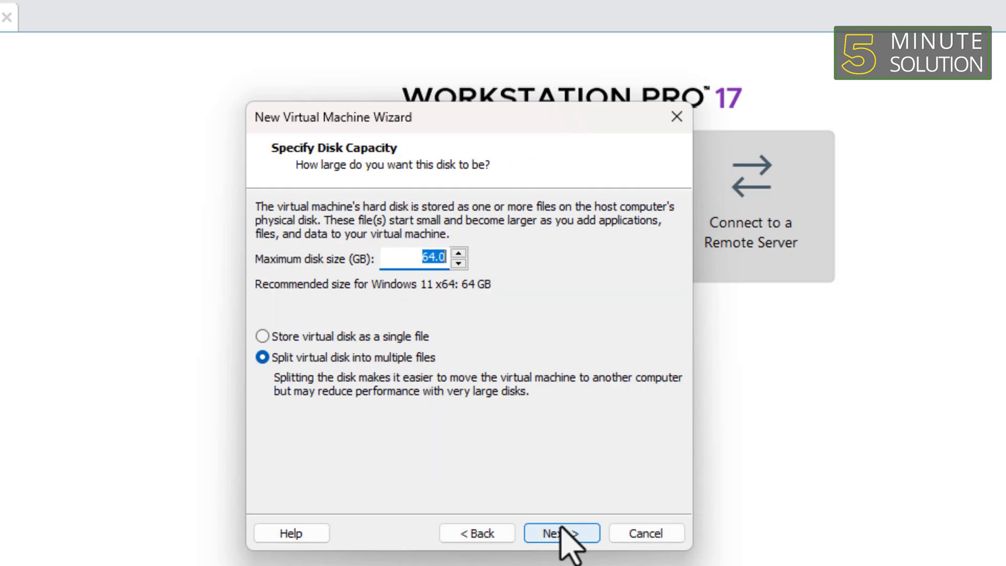
pyautogui.moveTo(420, 340)
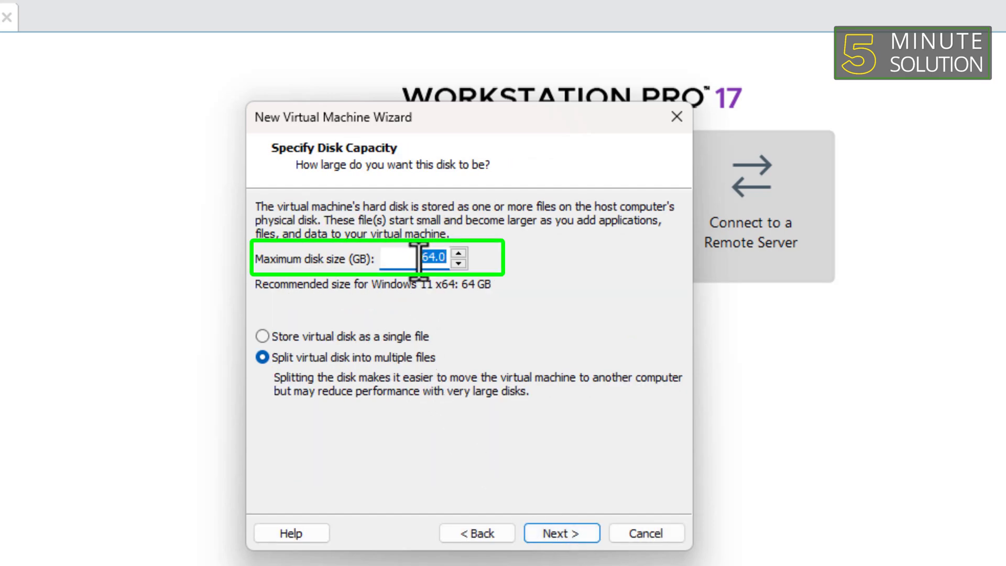
pyautogui.write('7')
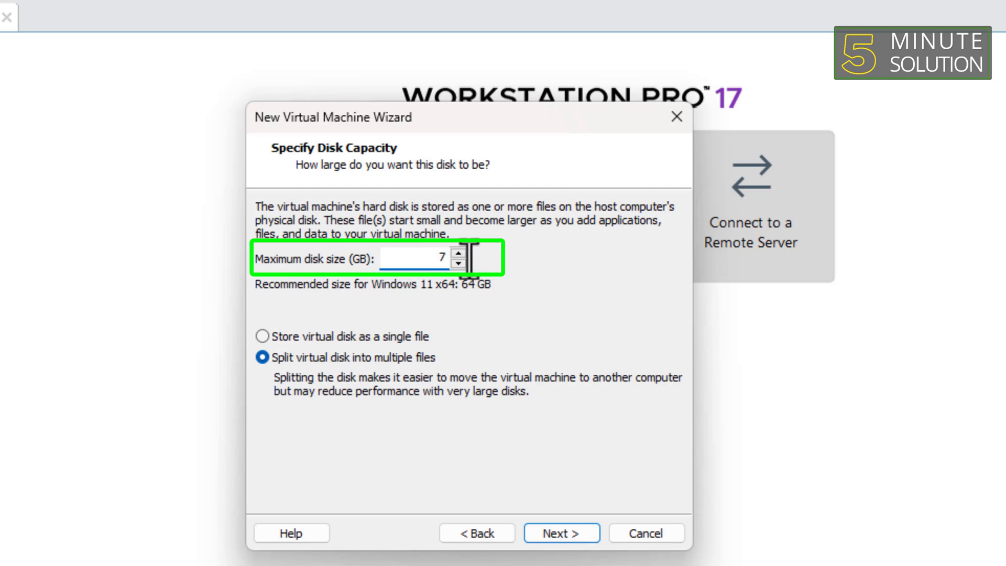
pyautogui.write('0')
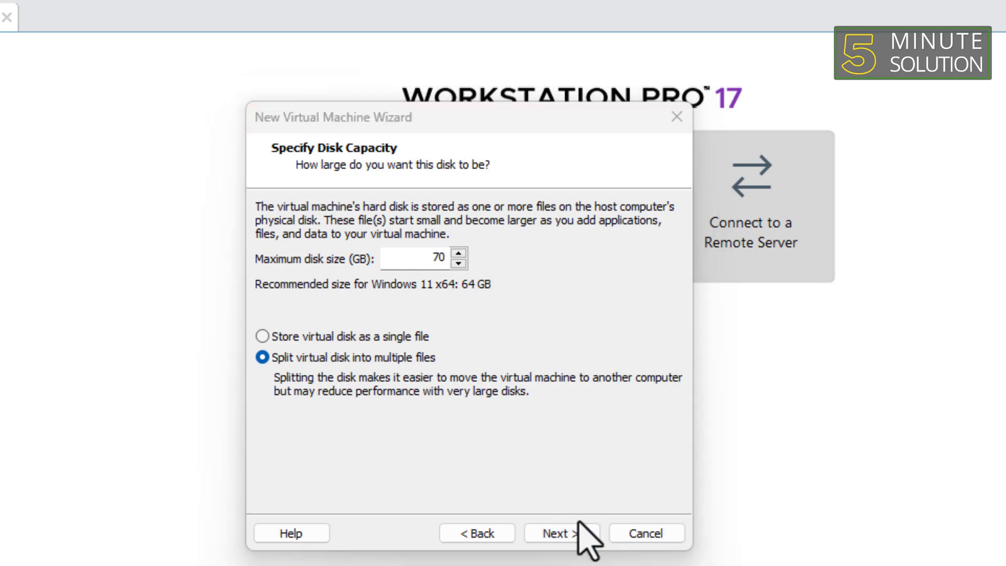
pyautogui.click(561, 532)
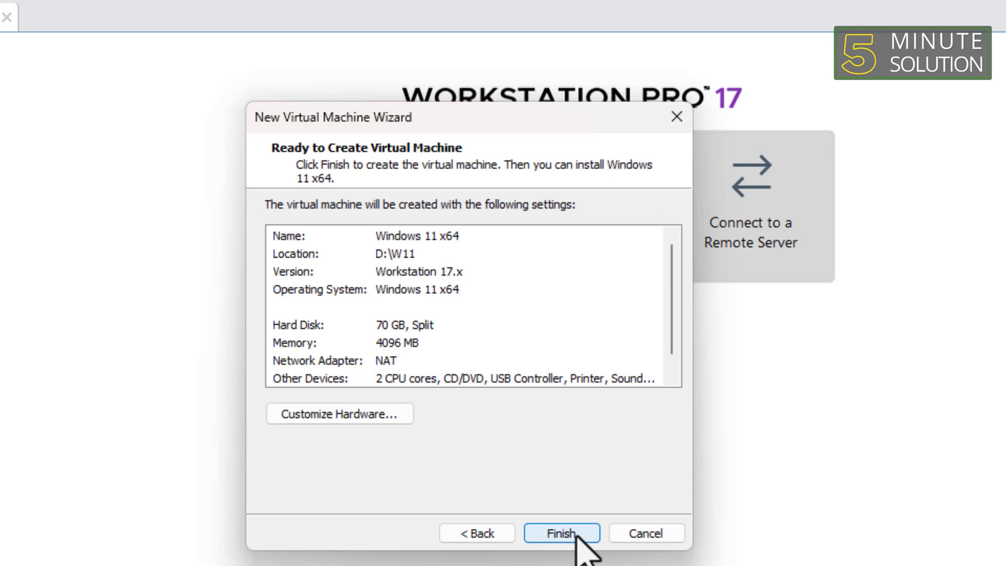
pyautogui.moveTo(339, 414)
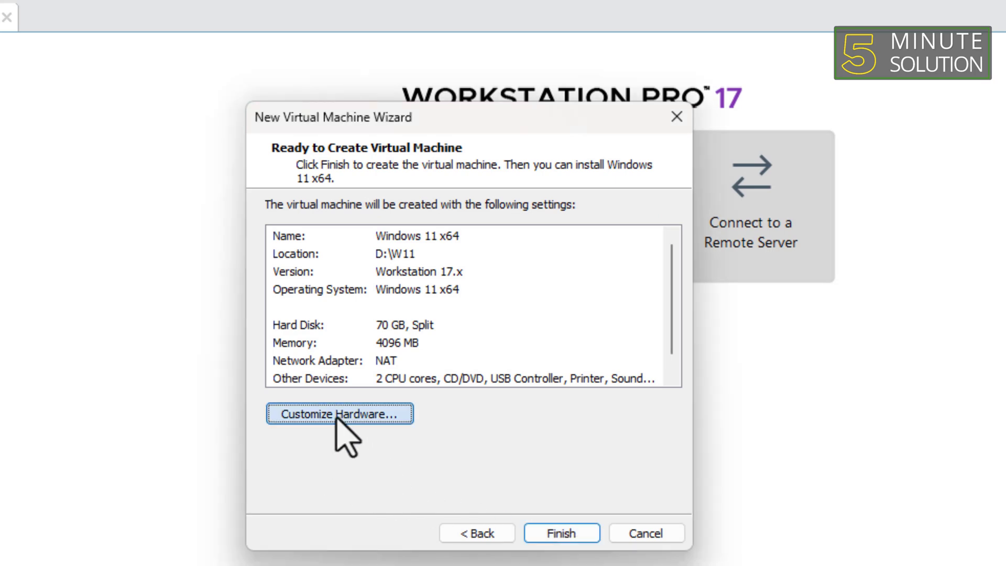
# Step: Raise the VM's memory to 8192 MB and give it 4 processor cores
pyautogui.click(339, 414)
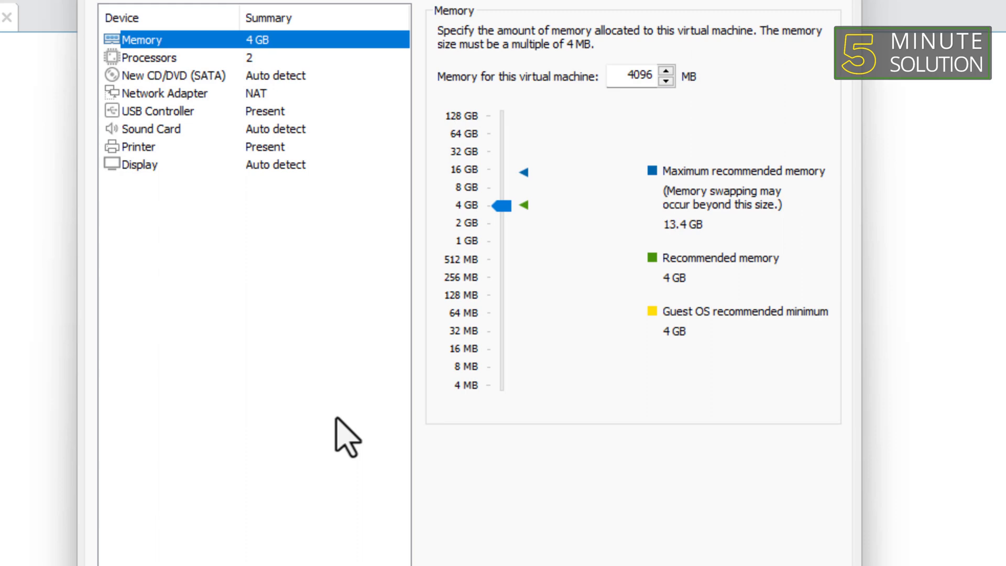
pyautogui.moveTo(477, 263)
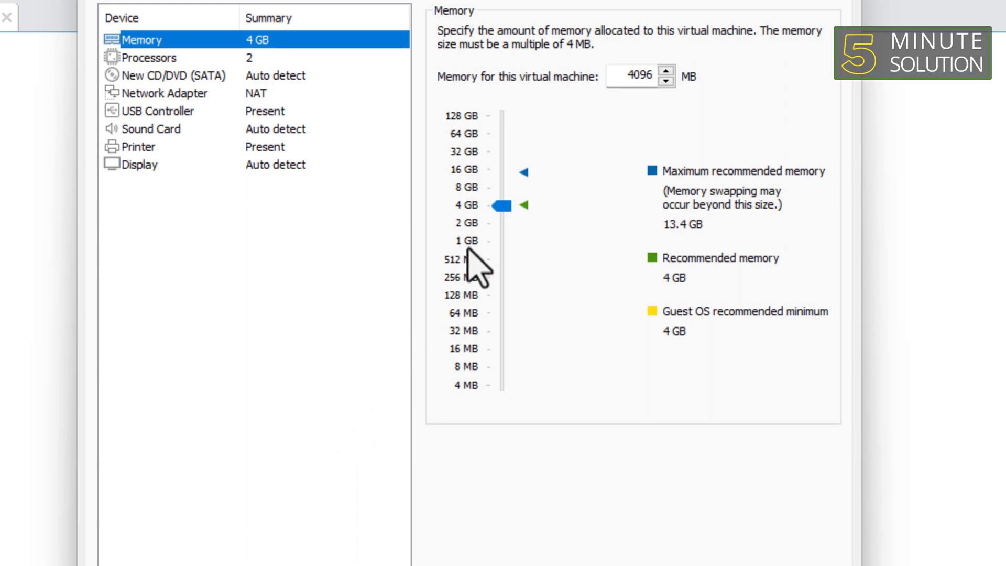
pyautogui.moveTo(497, 205); pyautogui.dragTo(506, 187)
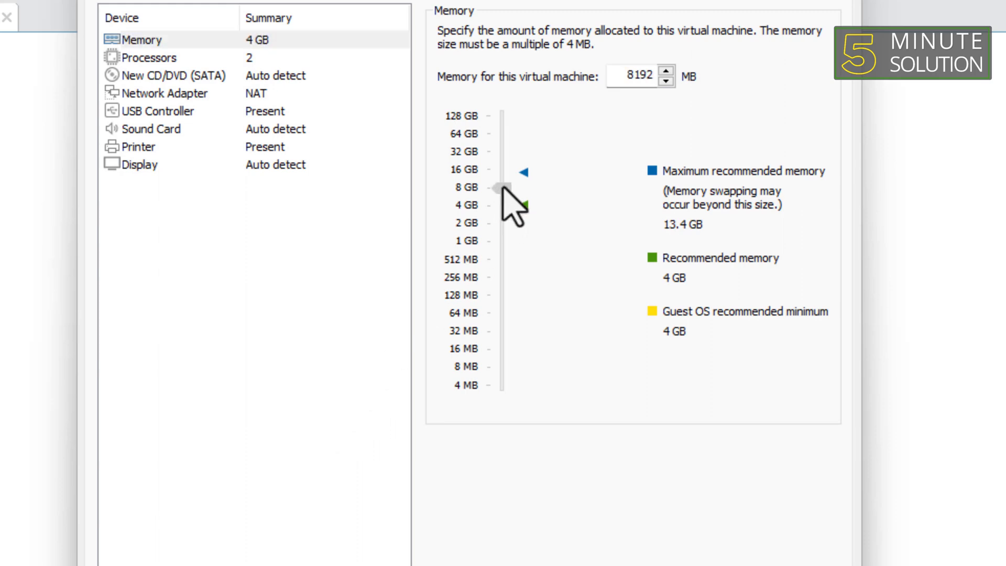
pyautogui.click(148, 57)
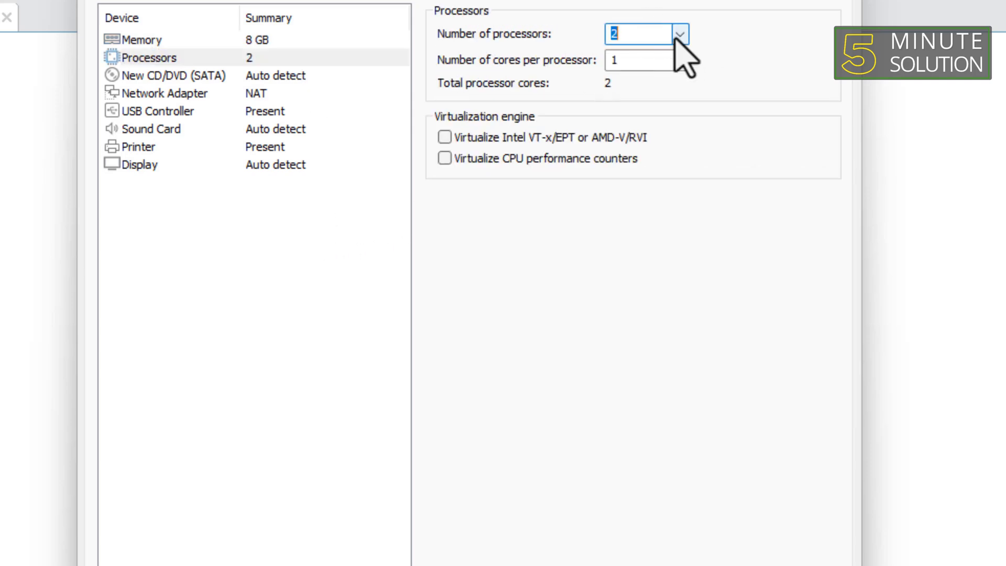
pyautogui.click(679, 34)
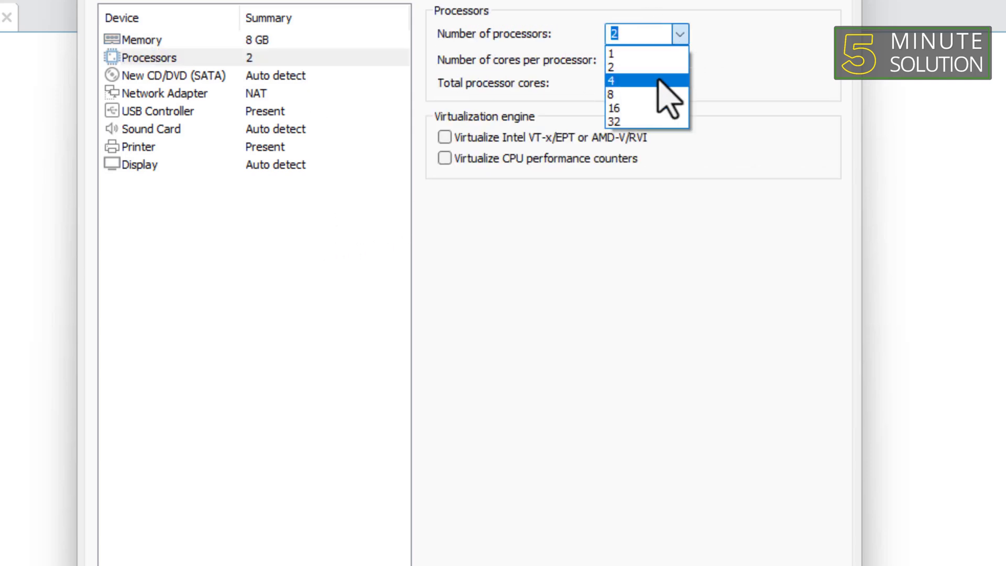
pyautogui.click(173, 76)
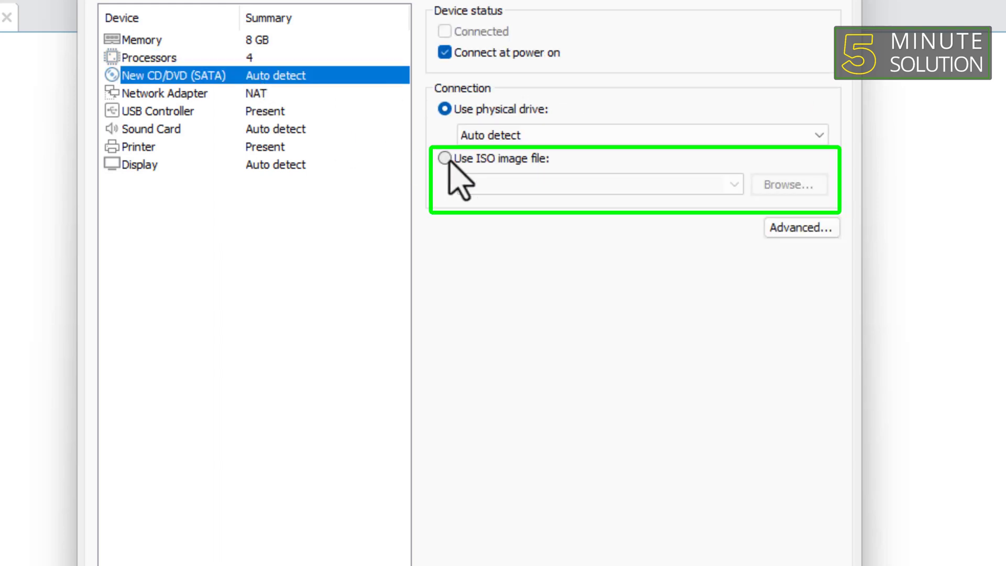
# Step: Point the virtual CD/DVD drive at the Windows installation ISO image
pyautogui.click(444, 159)
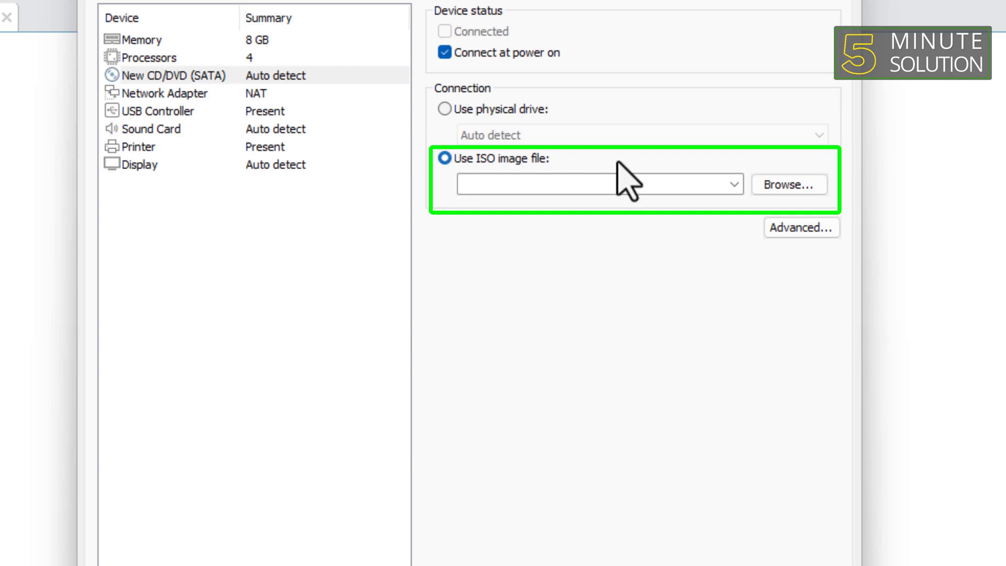
pyautogui.click(789, 185)
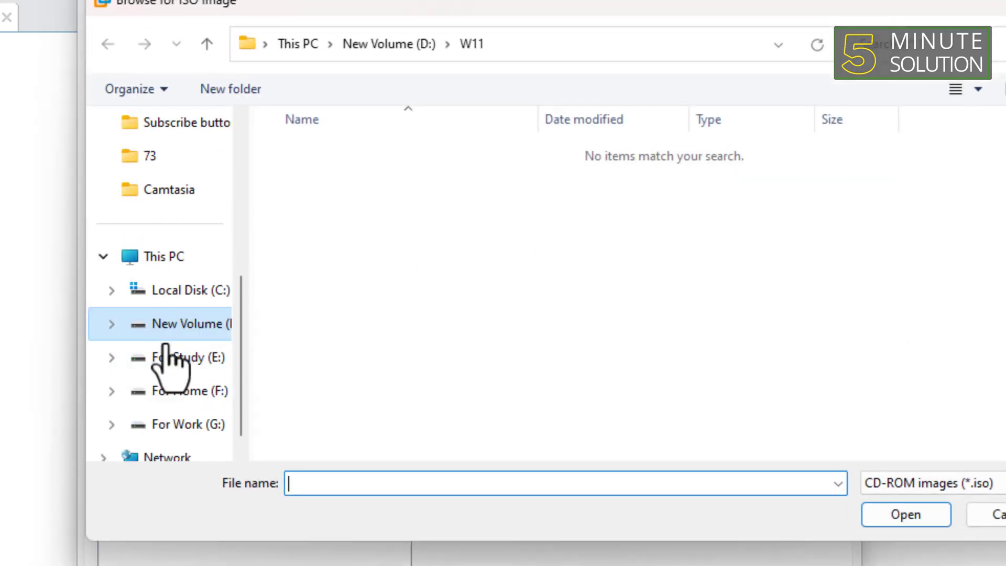
pyautogui.click(186, 424)
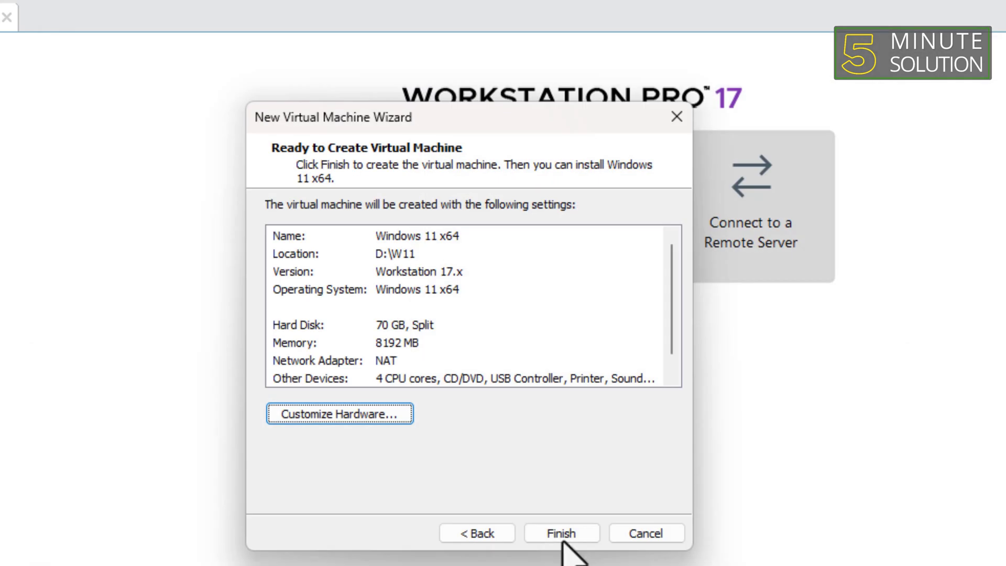
# Step: Finish the wizard so the Windows 11 x64 VM is created and powers on
pyautogui.click(560, 532)
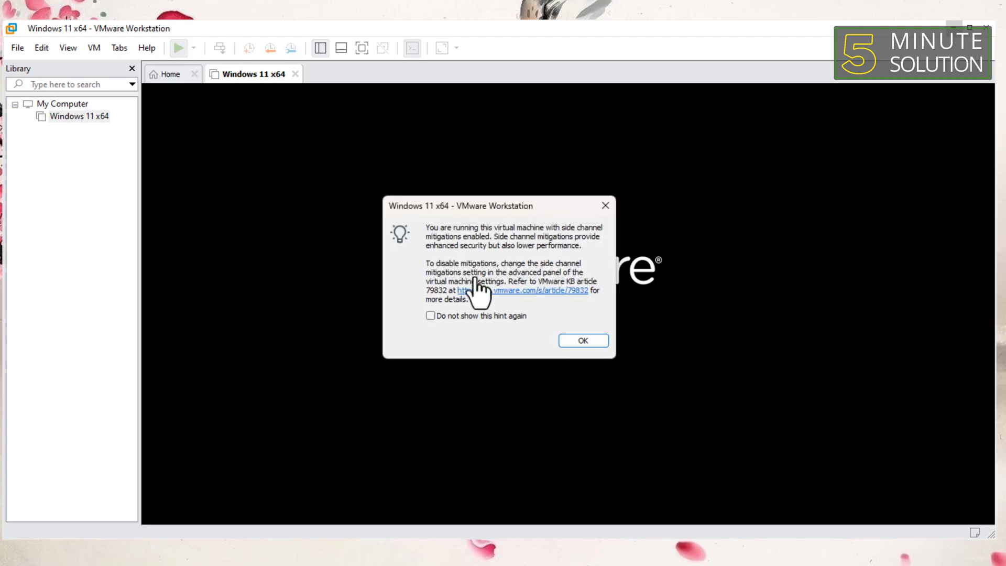
# Step: Dismiss the hint and run a custom Windows 11 install onto a new partition
pyautogui.click(582, 340)
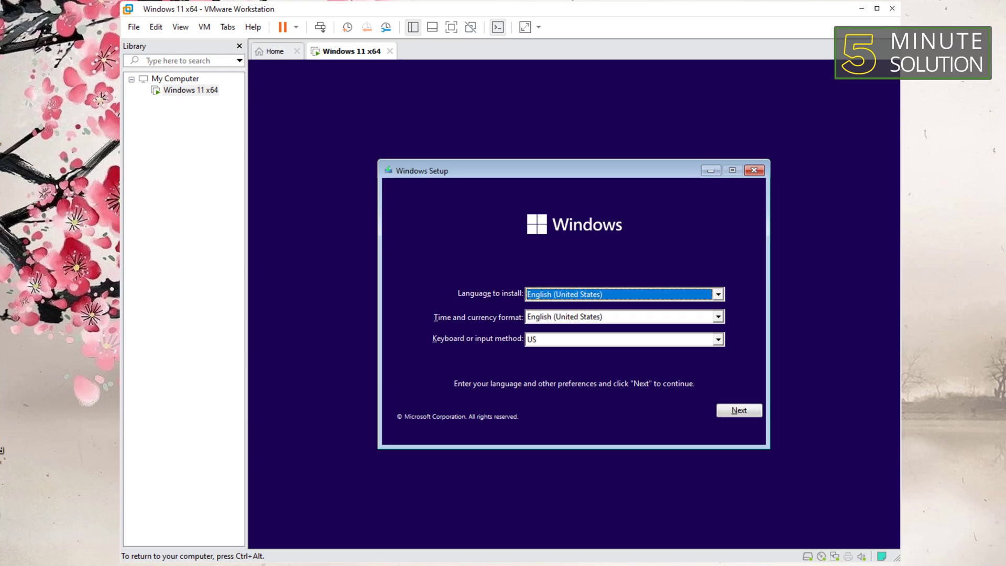
pyautogui.moveTo(525, 245)
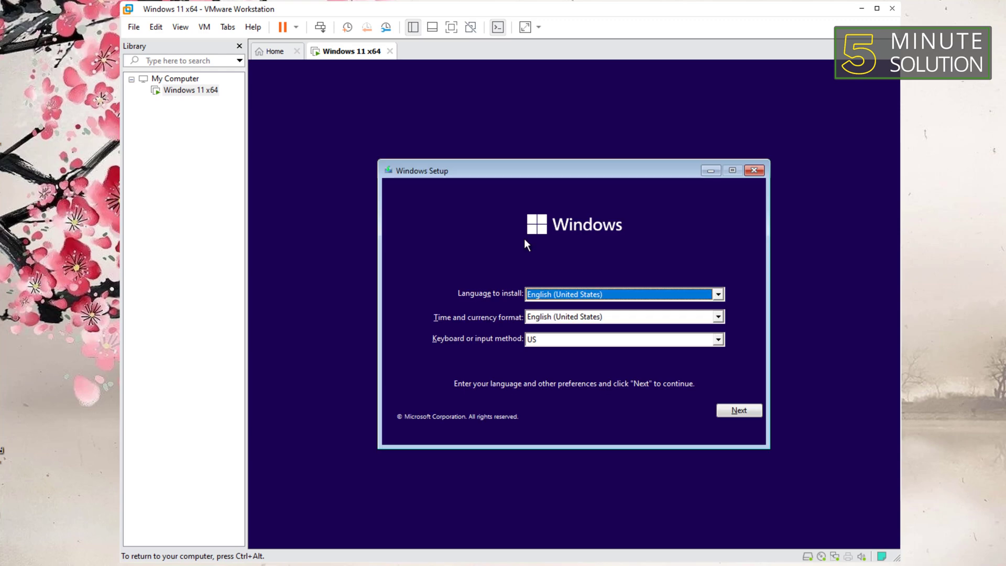
pyautogui.click(738, 409)
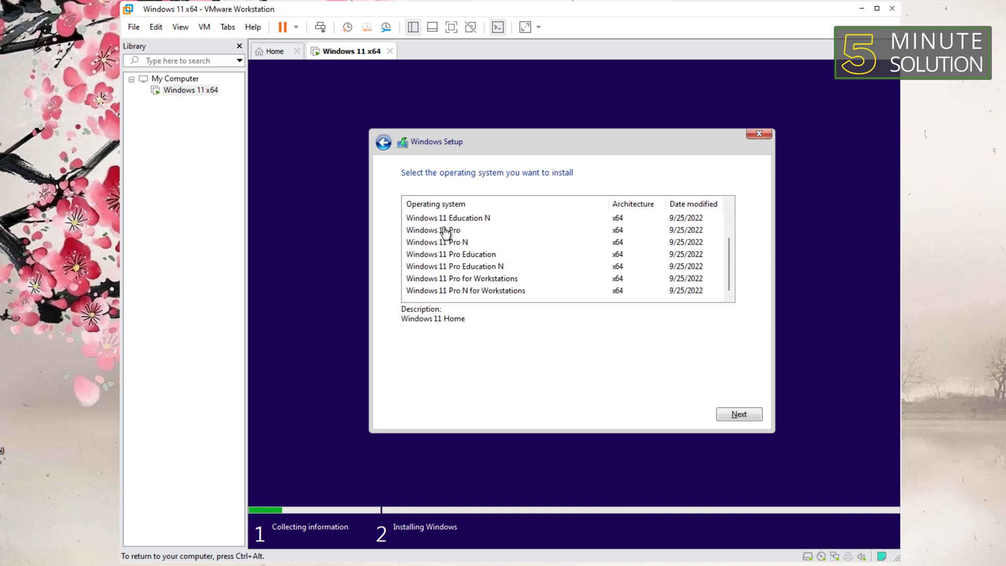
pyautogui.click(738, 414)
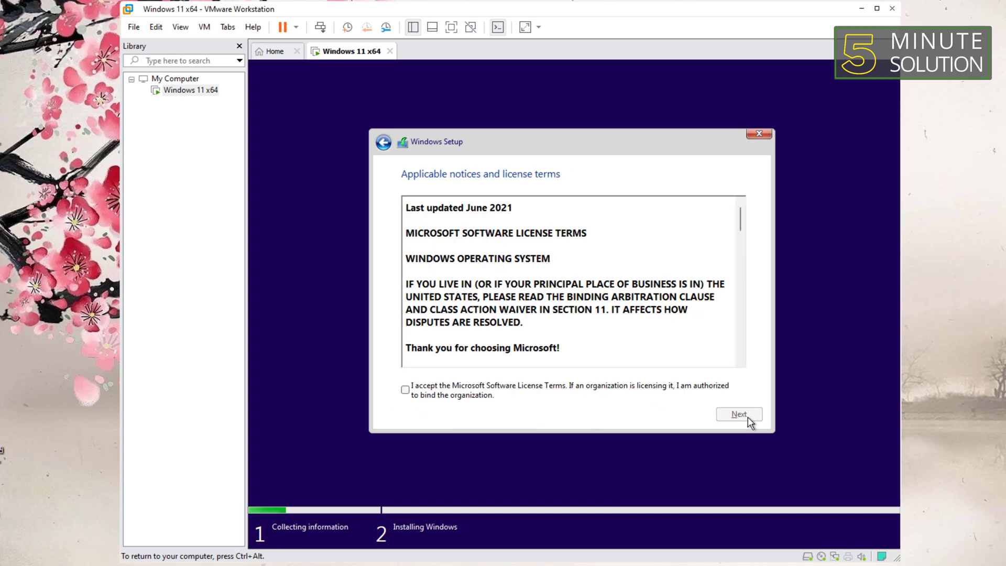
pyautogui.click(738, 414)
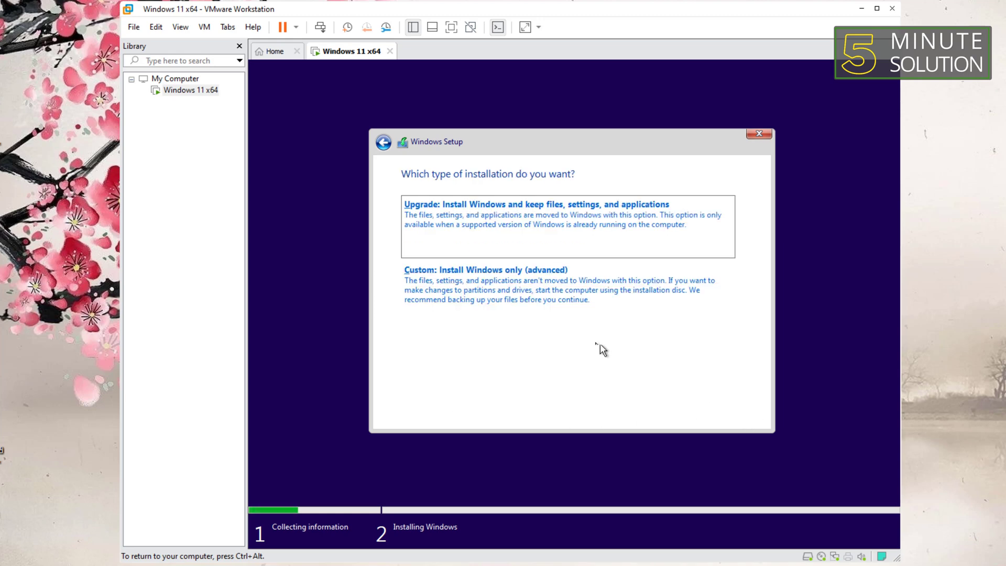
pyautogui.click(486, 269)
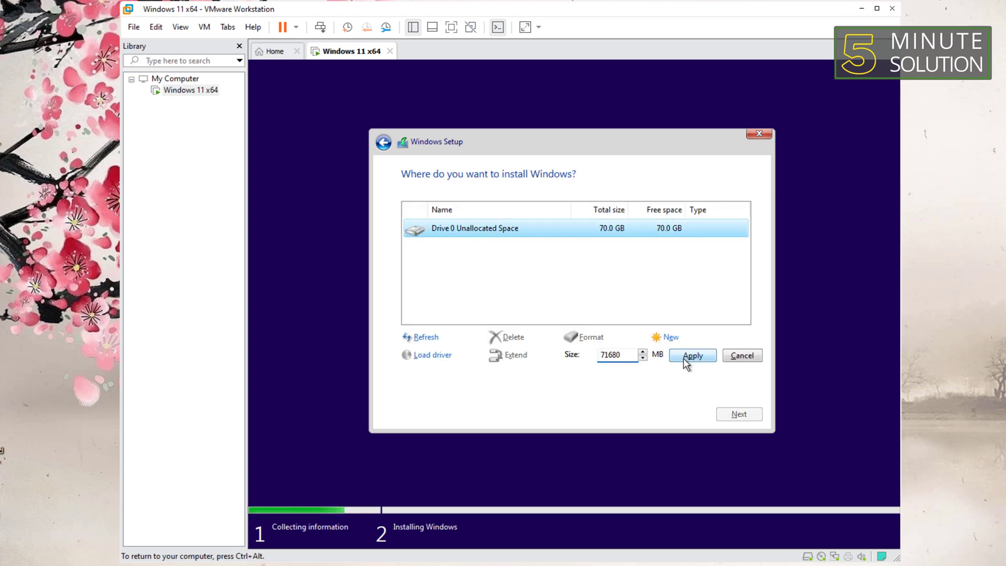
pyautogui.click(692, 356)
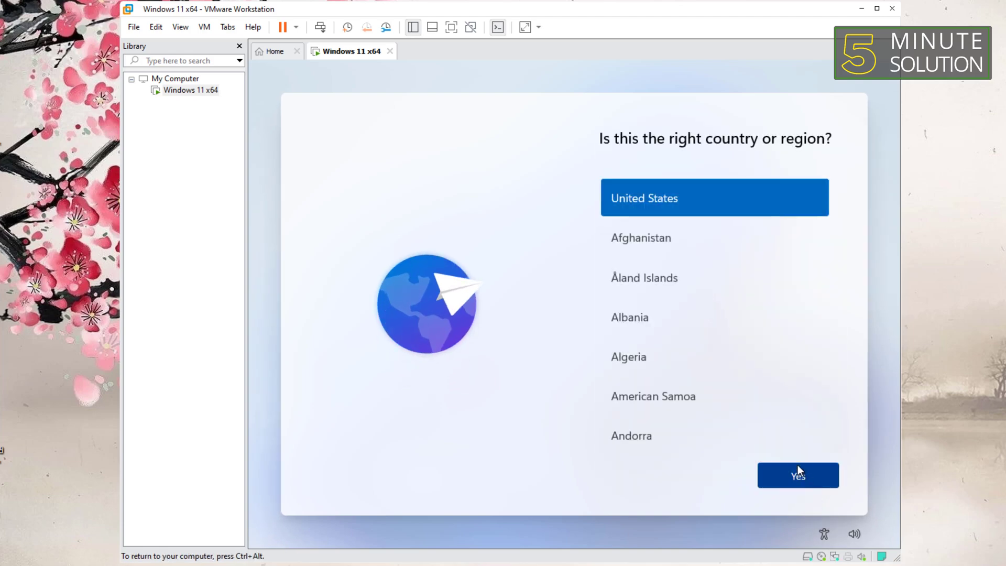
# Step: Confirm United States as the region and skip a second keyboard layout
pyautogui.click(797, 475)
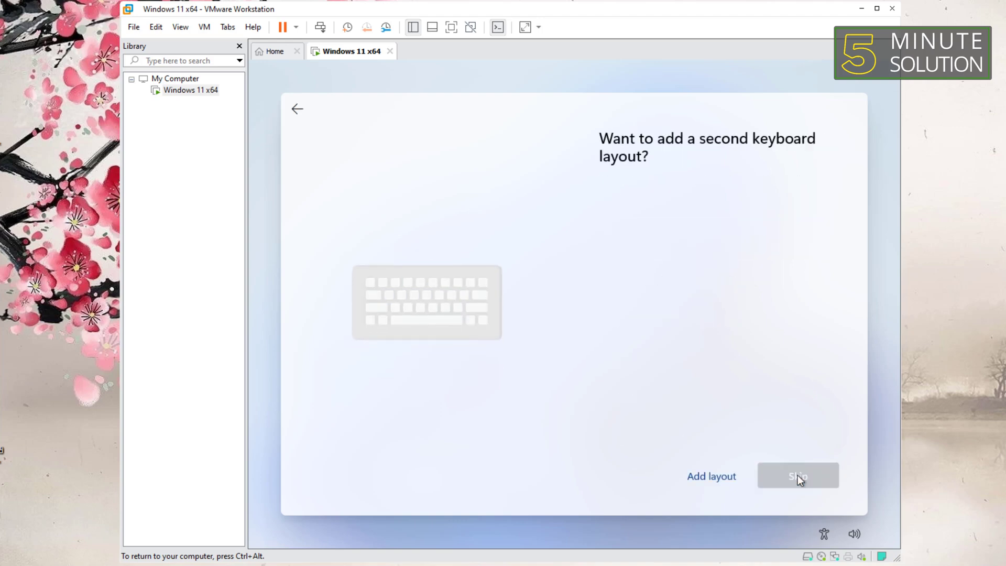
pyautogui.click(798, 477)
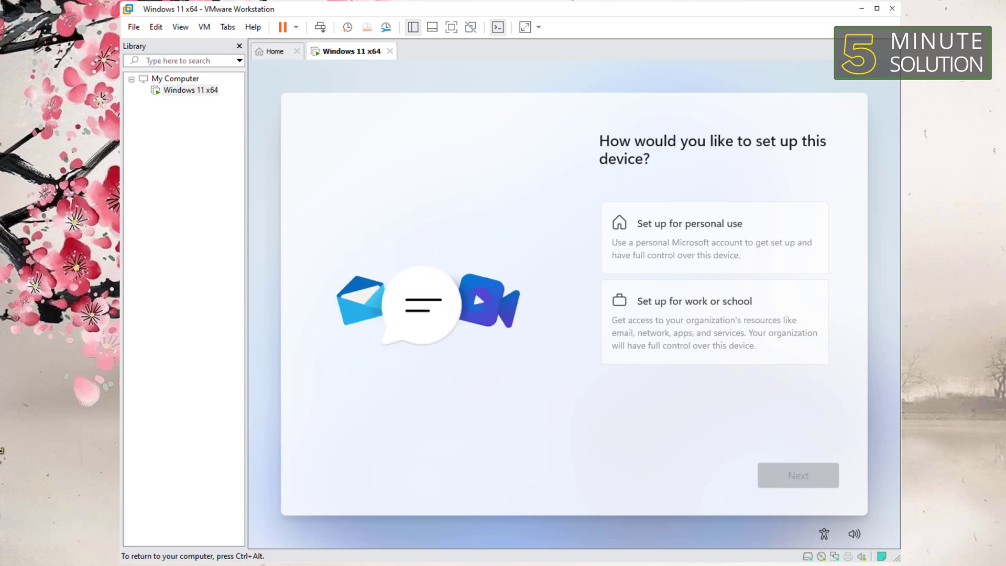
# Step: Set the device up for personal use and sign in with a Microsoft account
pyautogui.click(713, 238)
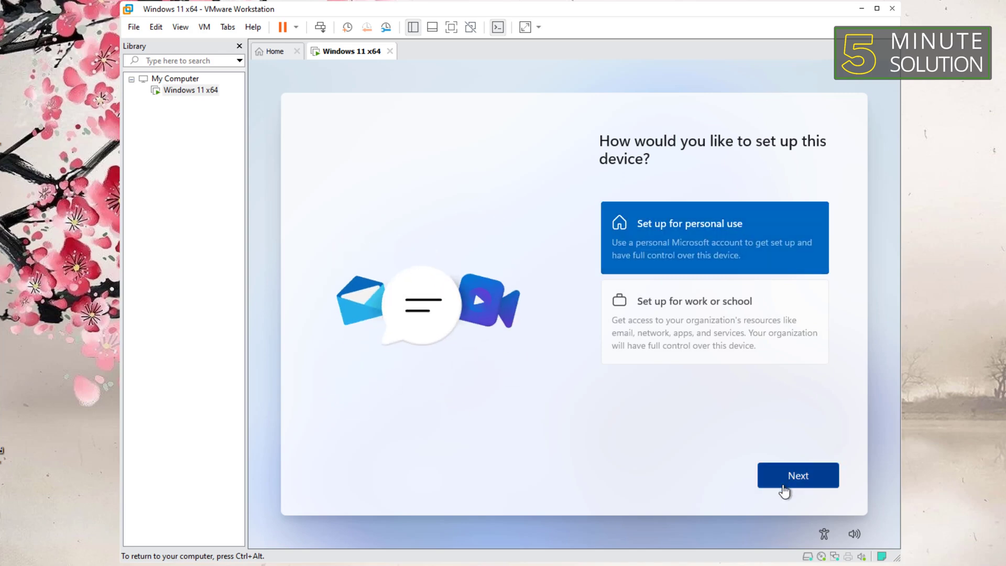
pyautogui.click(797, 475)
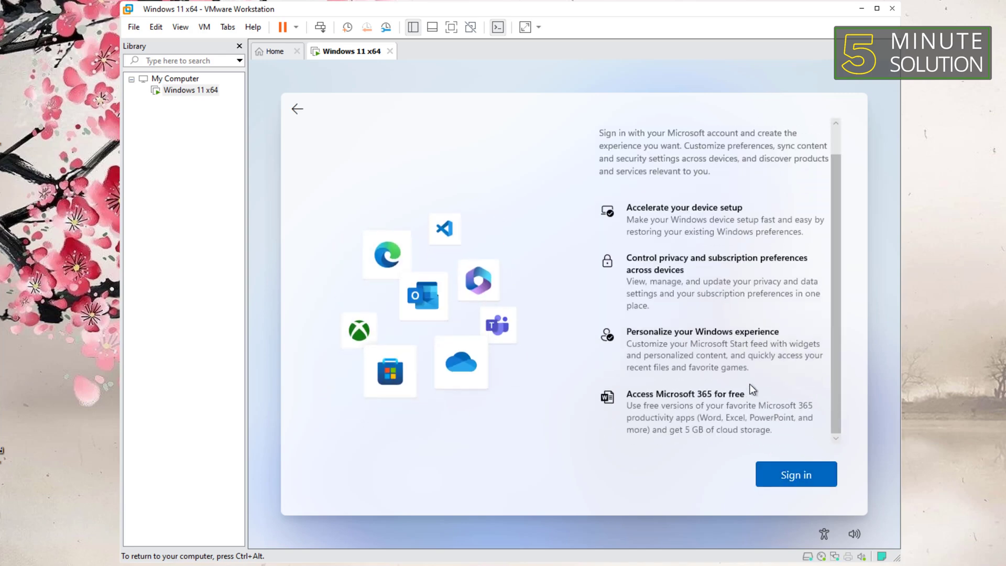
pyautogui.click(794, 474)
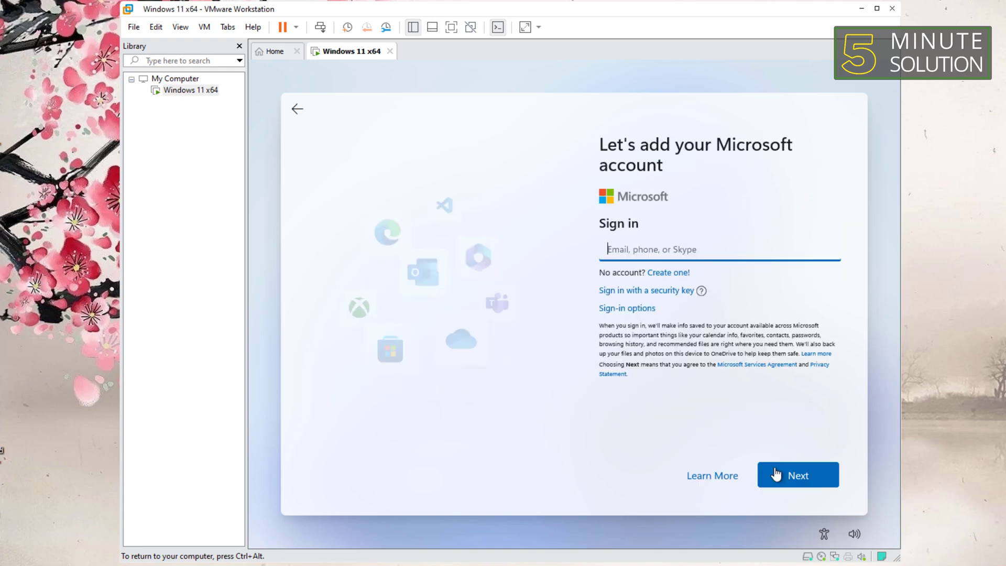
pyautogui.click(798, 474)
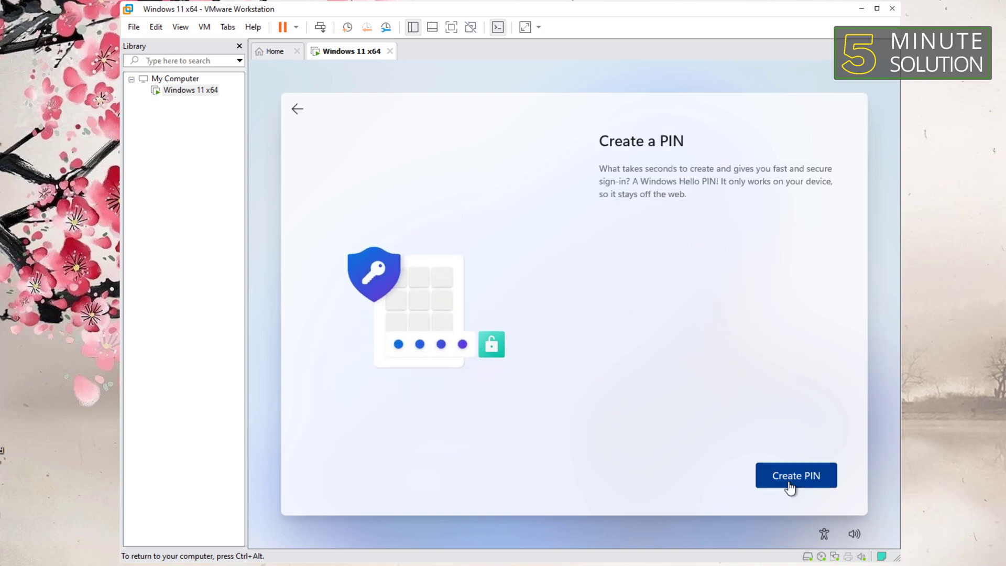
# Step: Create a sign-in PIN and accept the default privacy settings
pyautogui.click(795, 475)
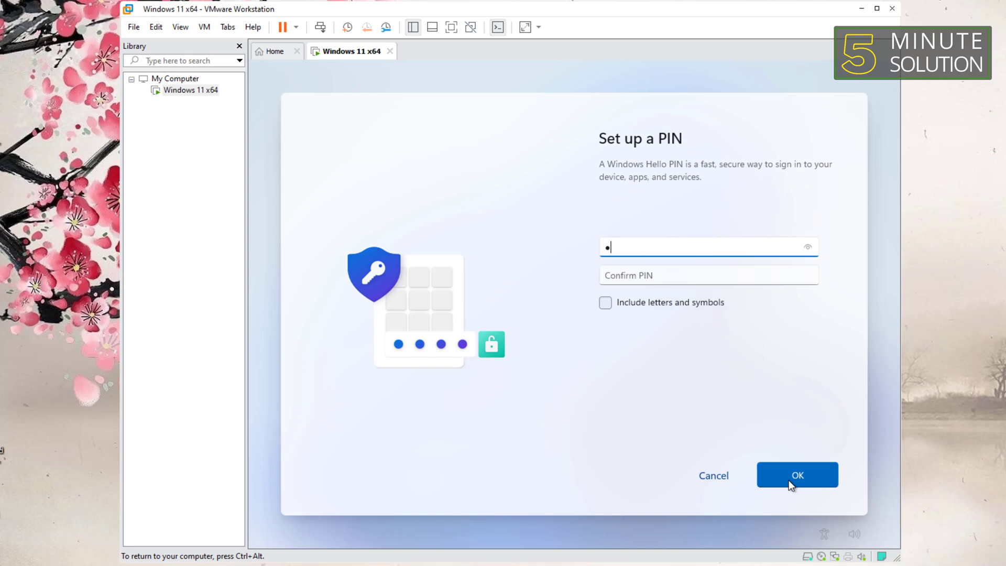
pyautogui.click(796, 475)
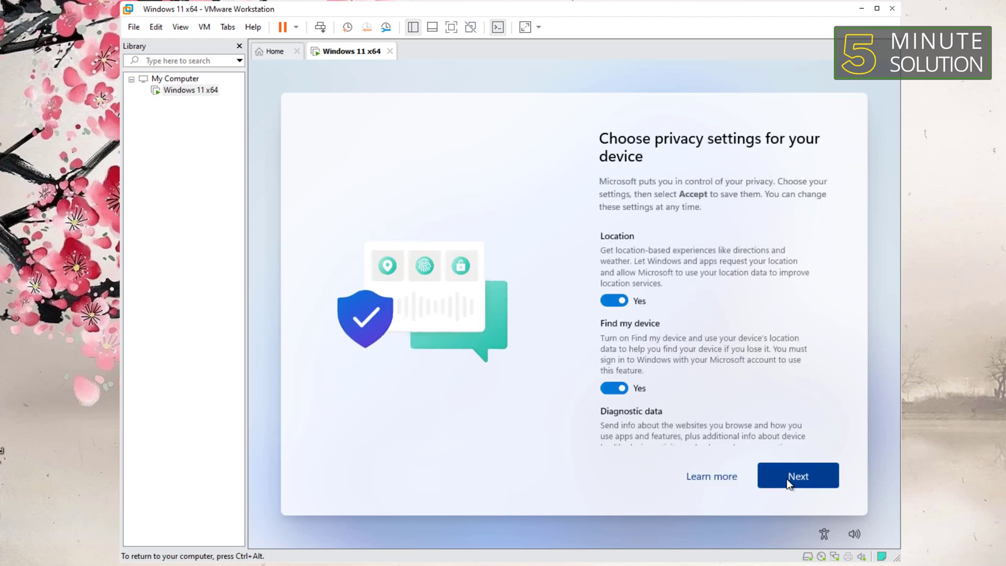
pyautogui.scroll(-3)
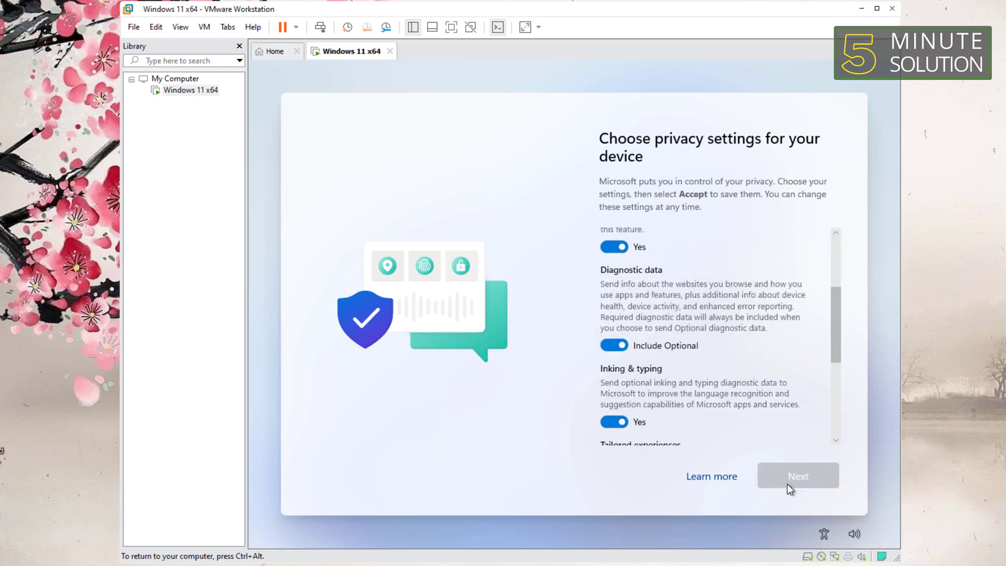
pyautogui.click(797, 476)
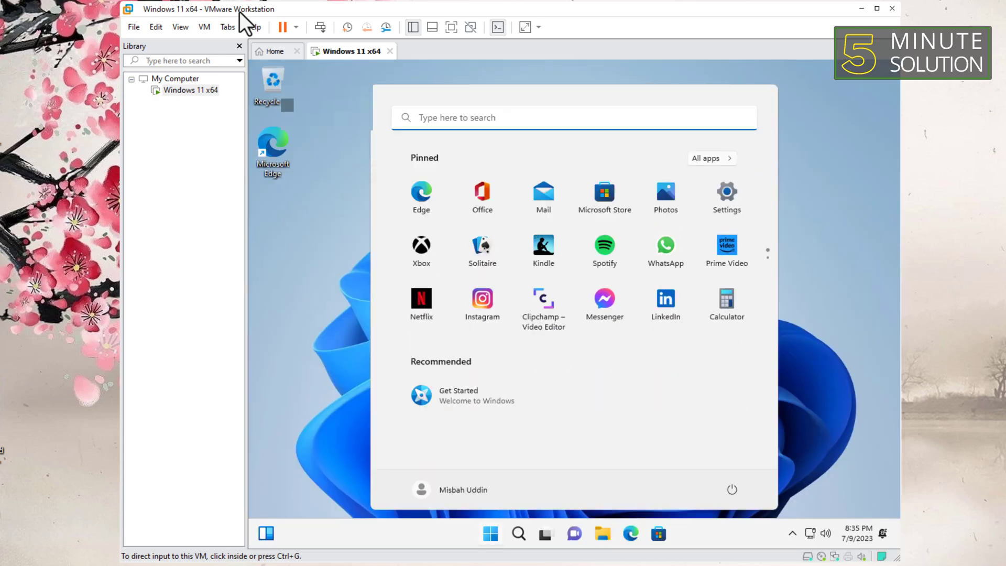
# Step: Choose 1280 × 720 in Display settings, then bring up the Start menu
pyautogui.click(725, 194)
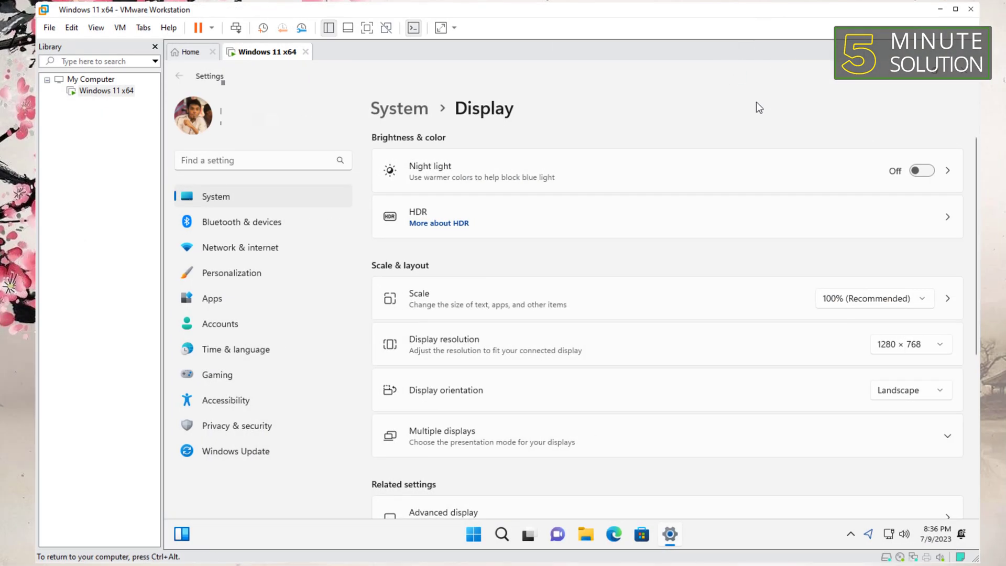
pyautogui.moveTo(863, 136)
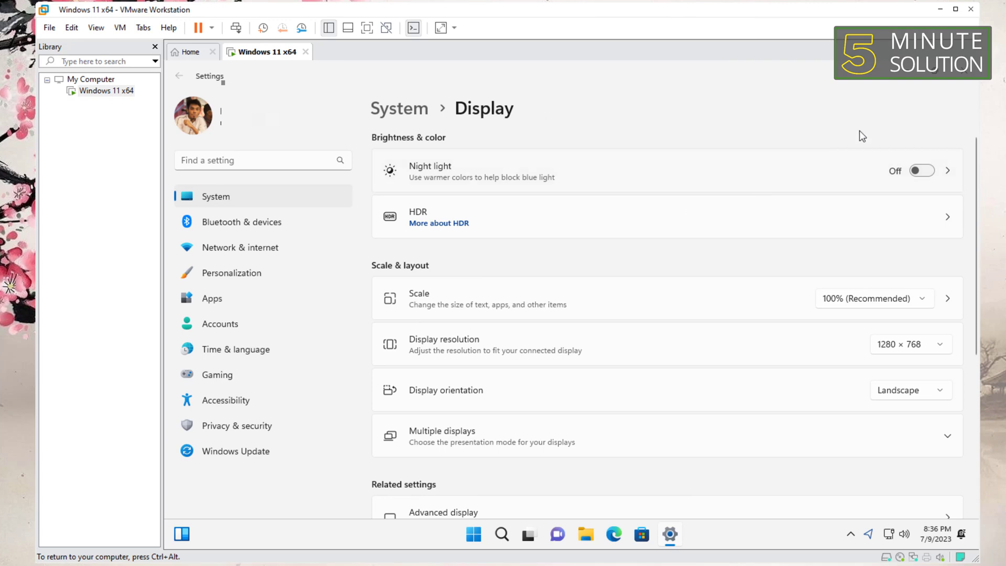
pyautogui.click(909, 344)
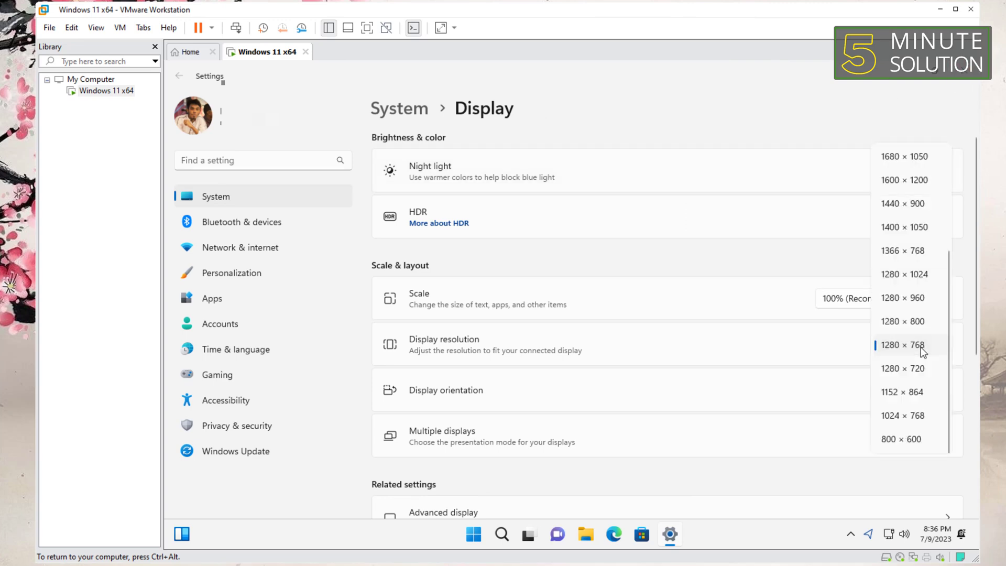
pyautogui.moveTo(923, 372)
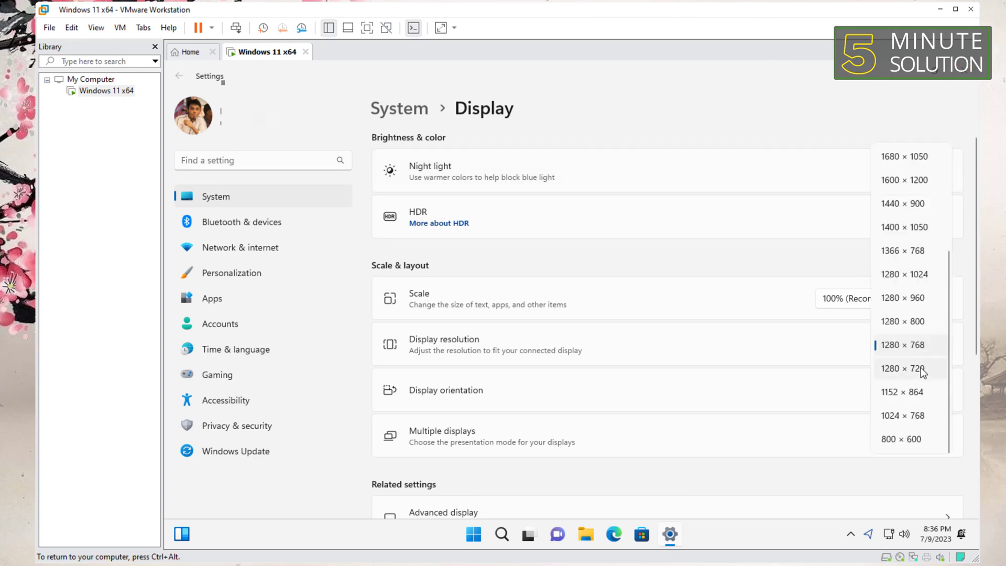
pyautogui.click(902, 368)
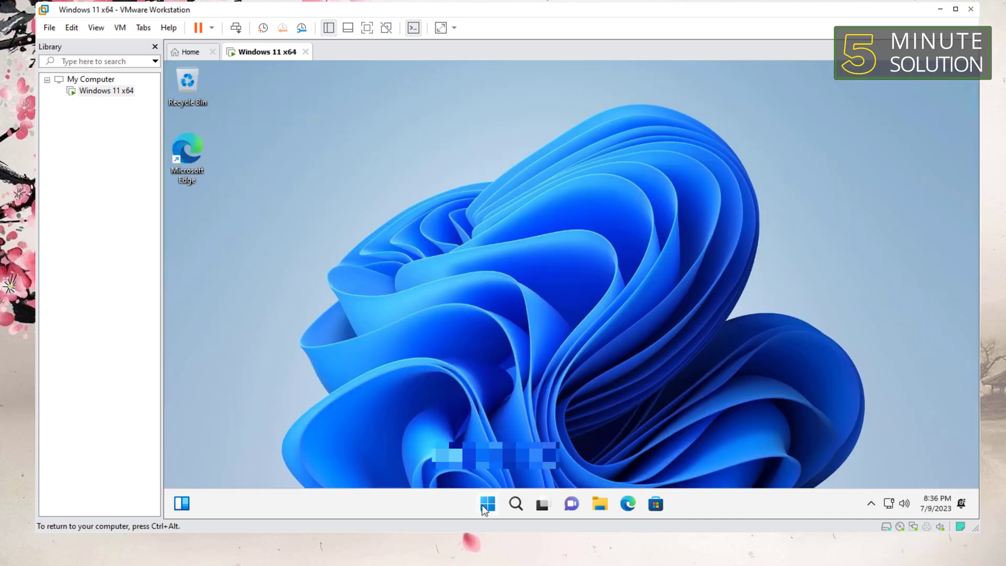
pyautogui.click(488, 503)
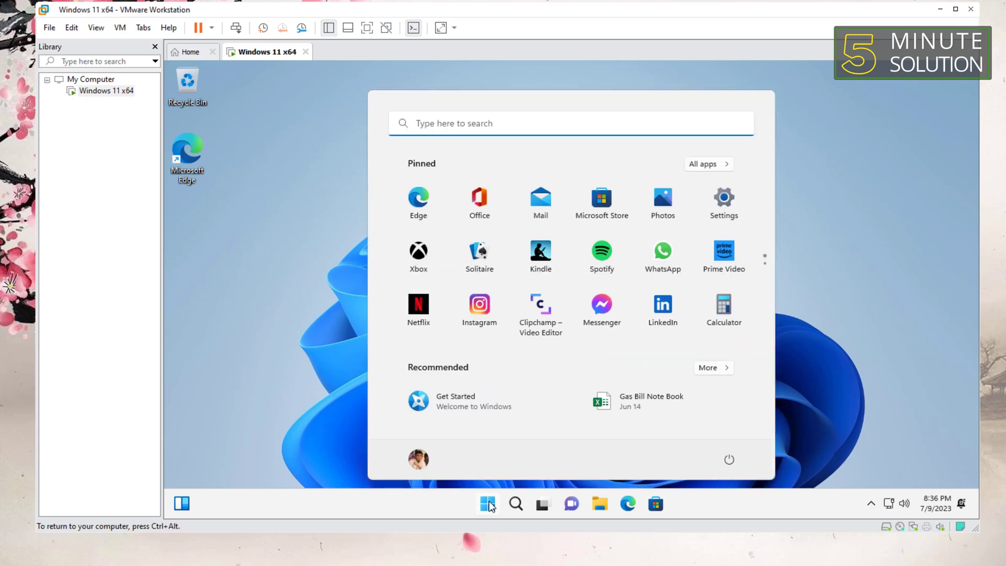
pyautogui.moveTo(218, 22)
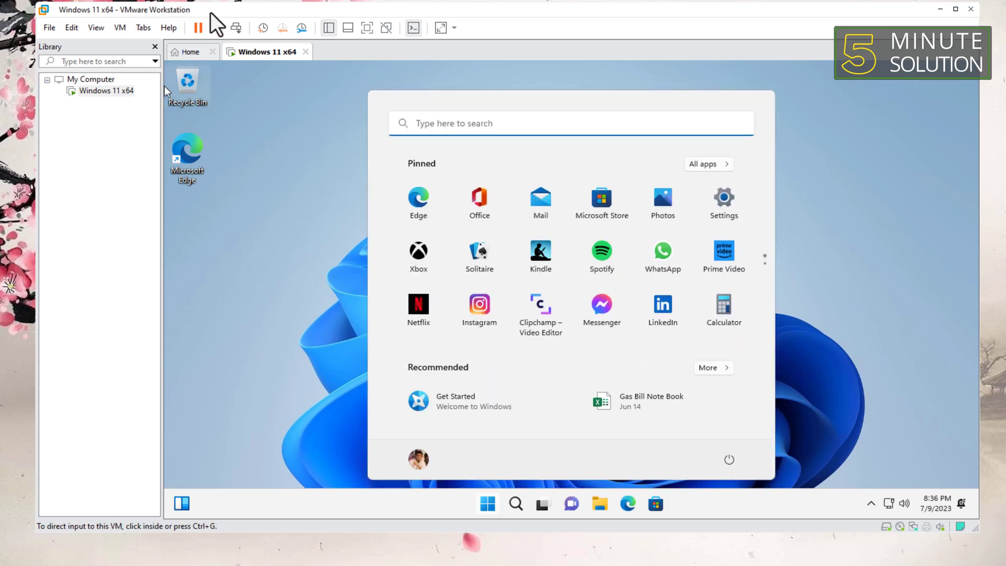